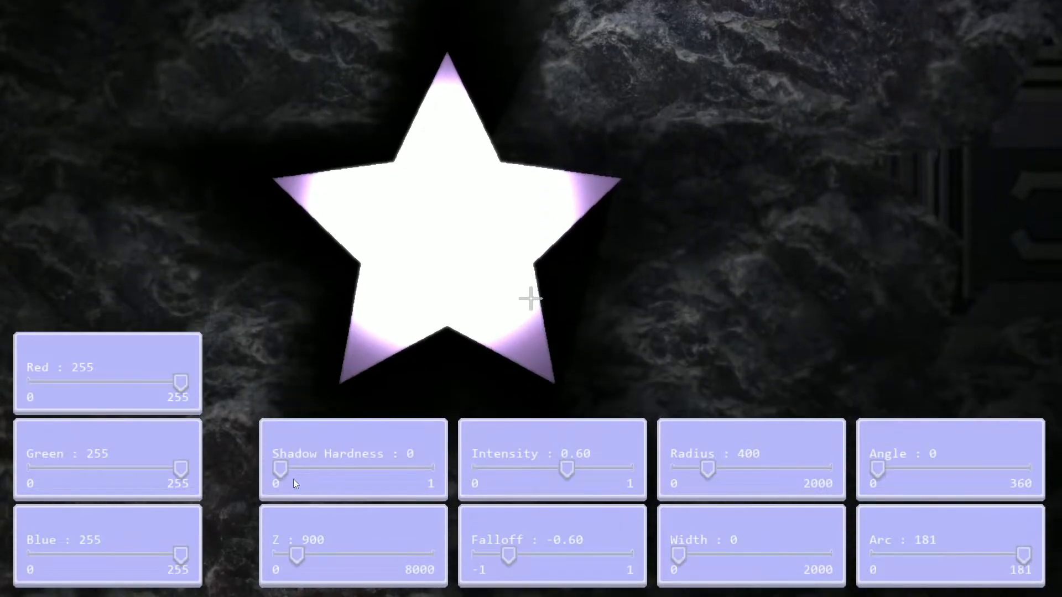
- Raise the star light's shadow hardness to 1, then settle it near 0.94
left_click_drag(280, 471, 429, 470)
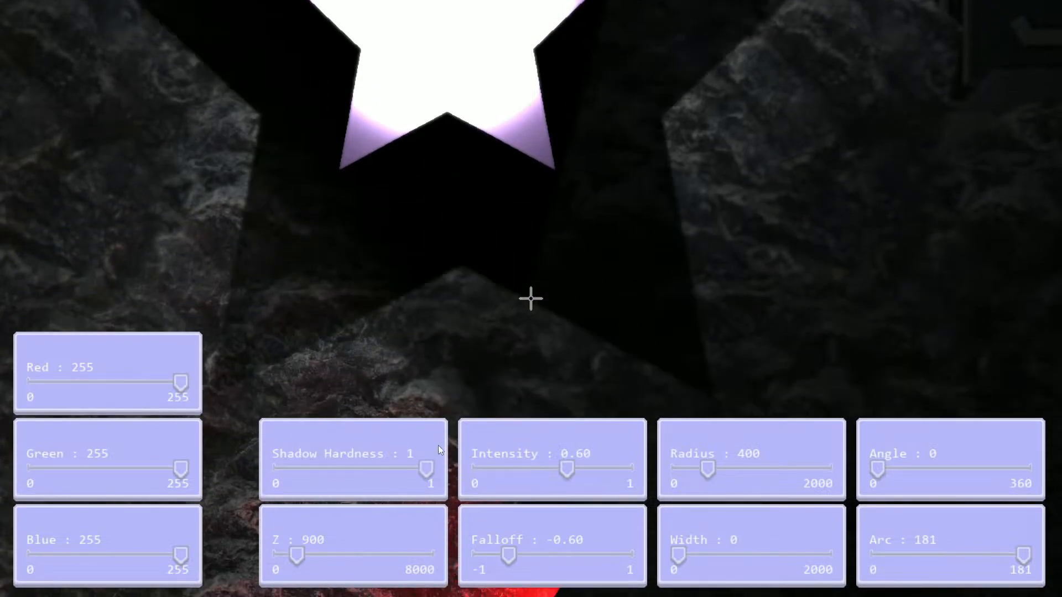
left_click_drag(426, 468, 414, 468)
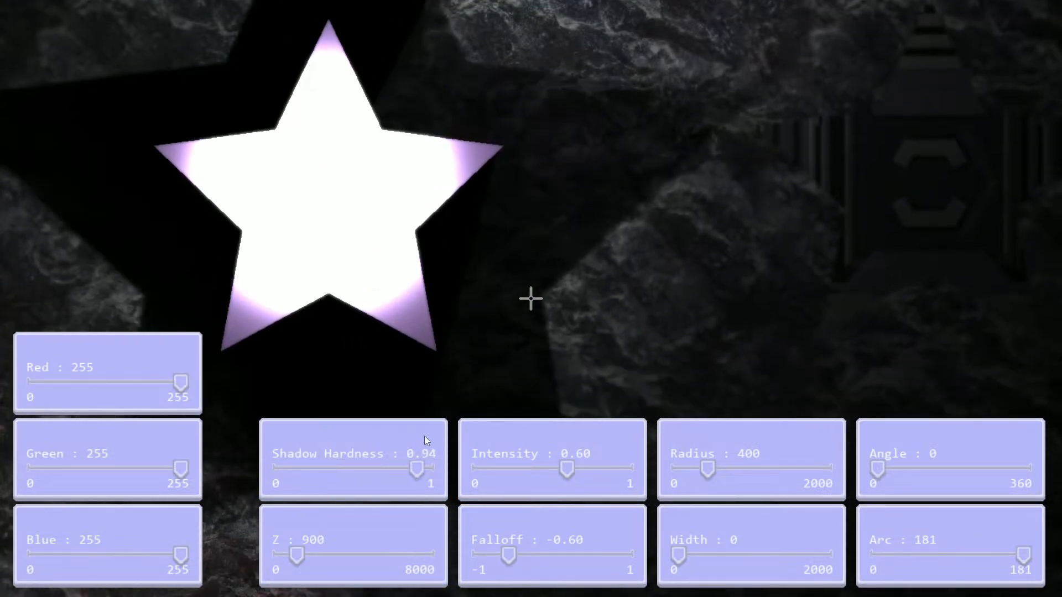
left_click_drag(404, 469, 428, 470)
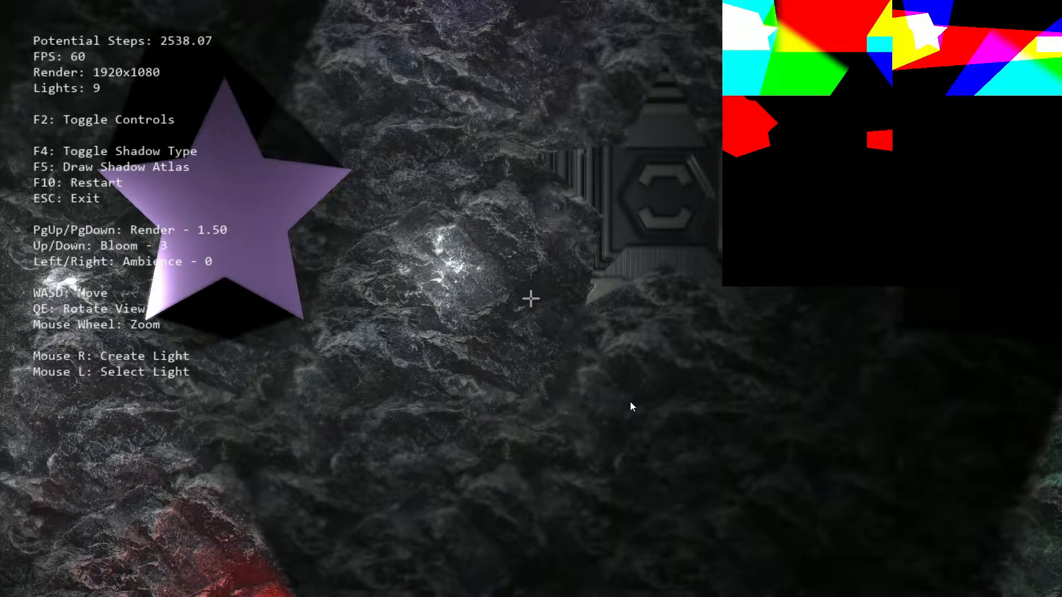
mouse_move(635, 405)
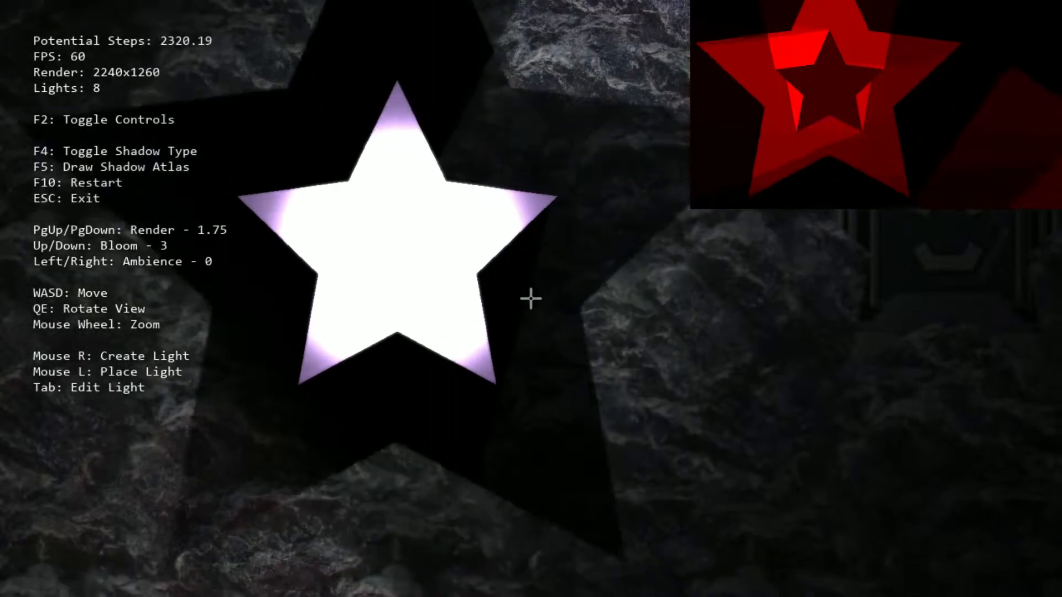
- Run the demo with F5 to view 2240x1260 rendering and the shadow-map preview
key("f5")
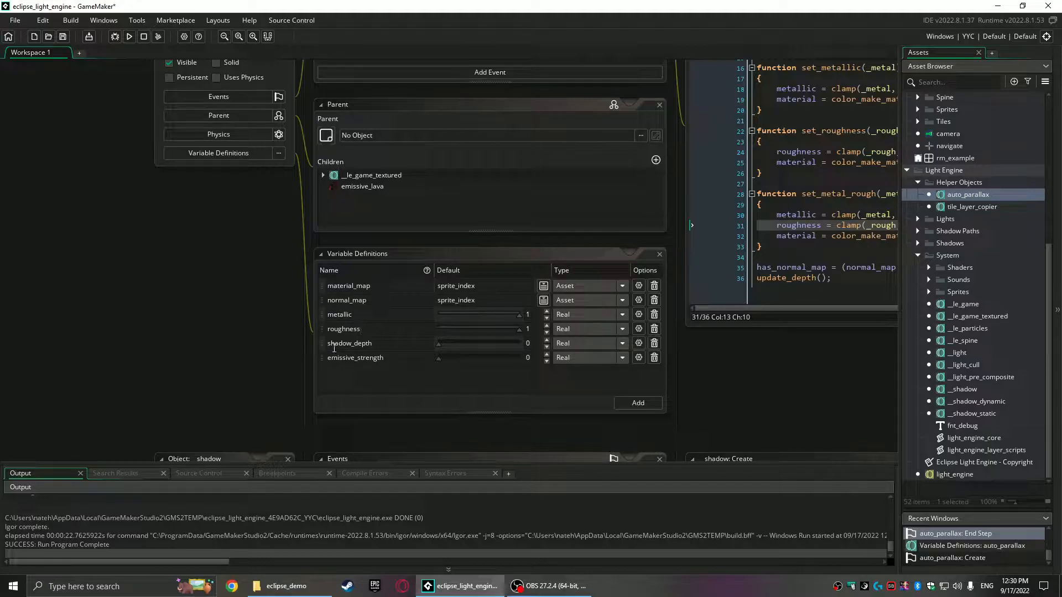
mouse_move(226, 354)
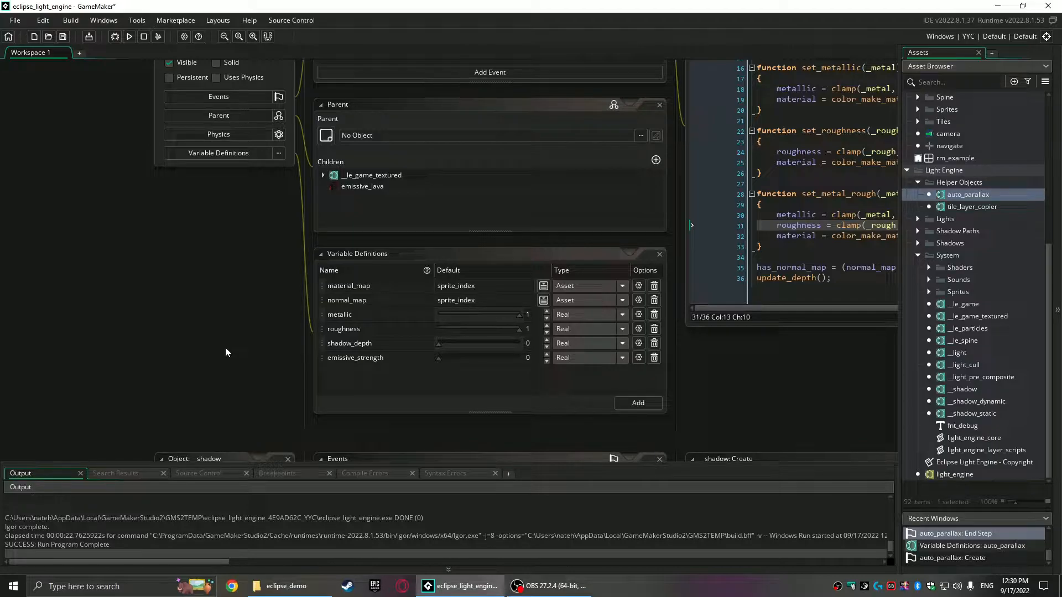
mouse_move(227, 350)
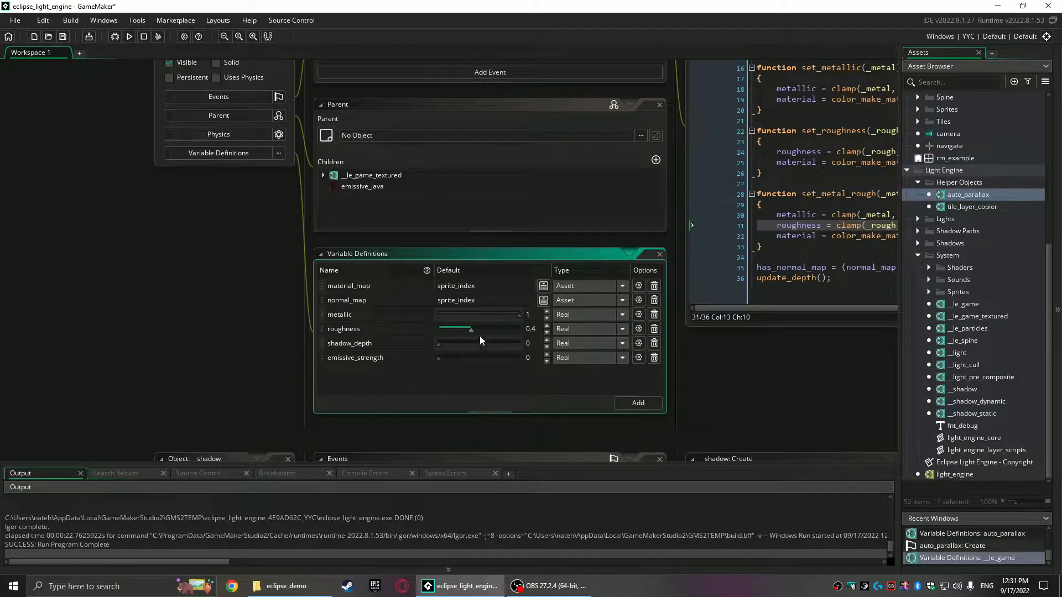
left_click_drag(469, 329, 528, 328)
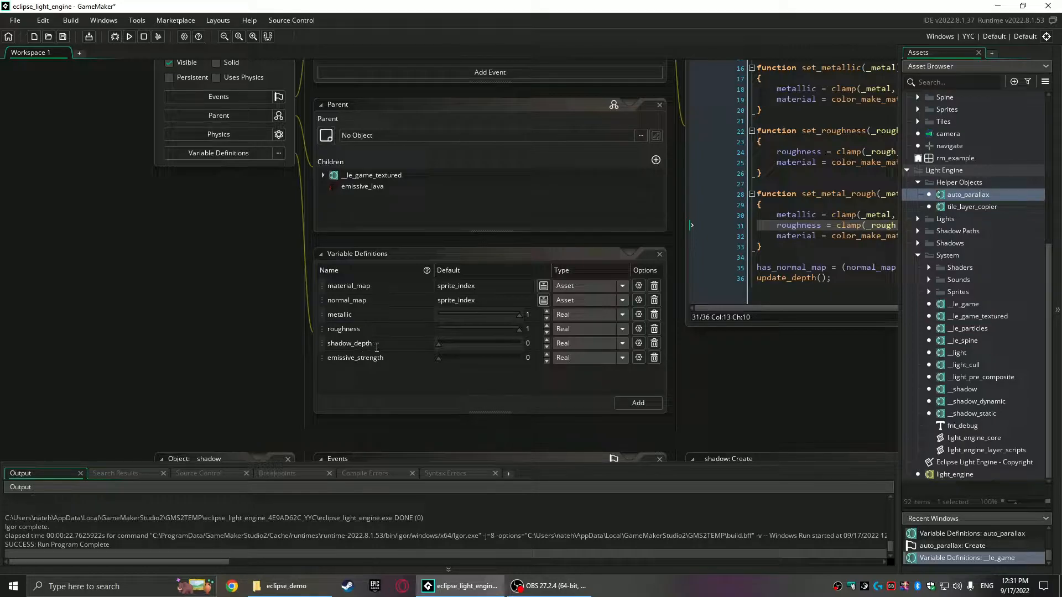
mouse_move(704, 391)
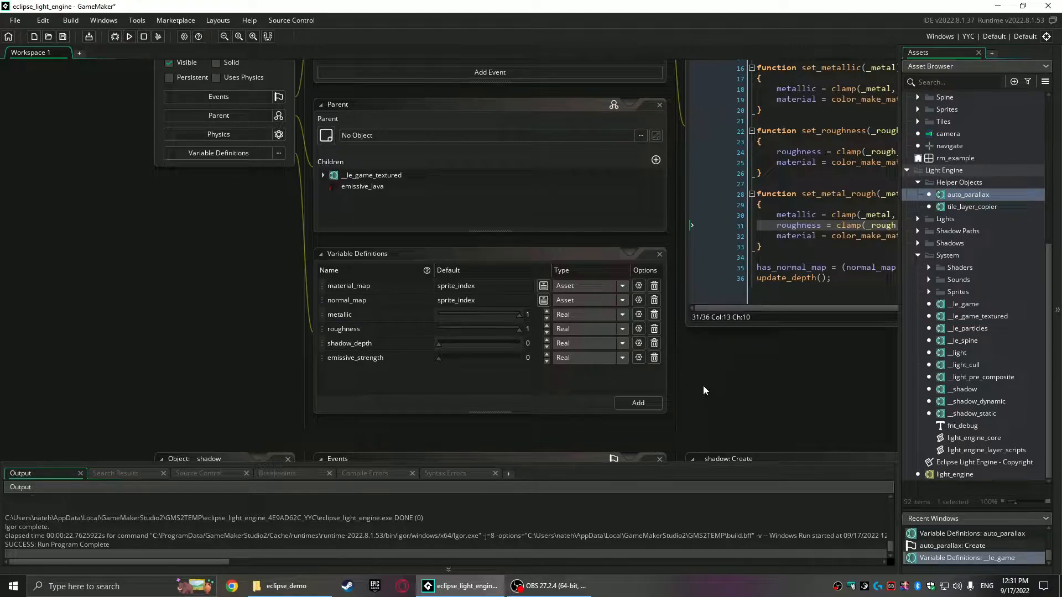
mouse_move(694, 388)
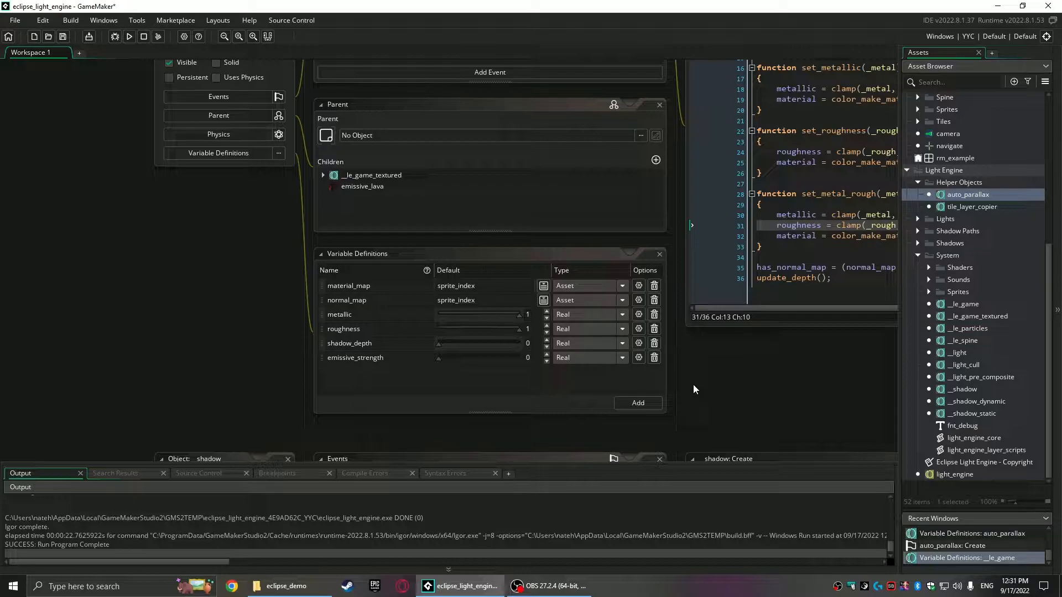
mouse_move(730, 380)
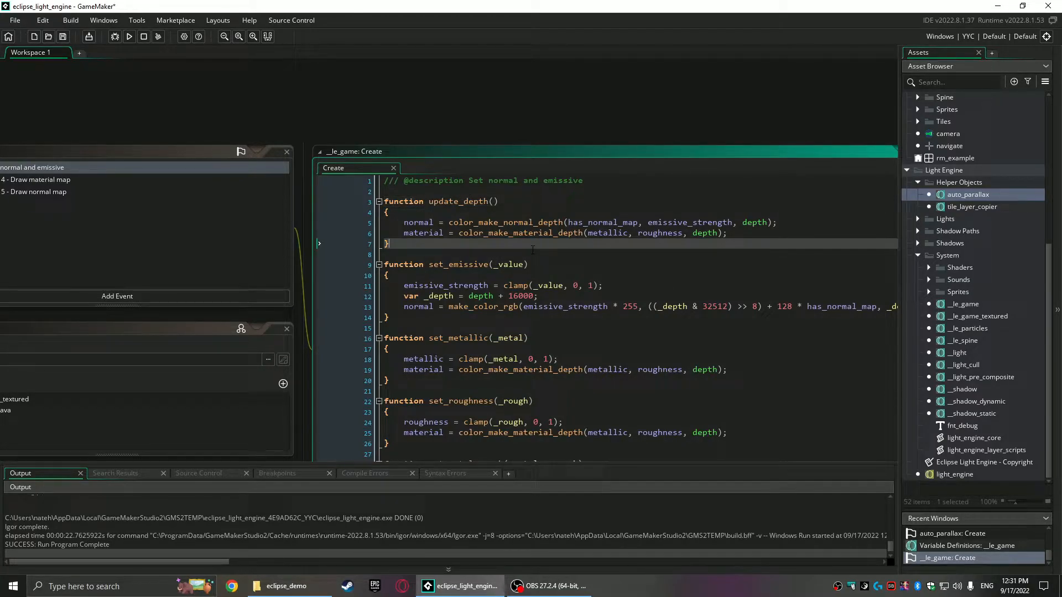
- Read through the __le_game depth, emissive, metallic and roughness functions, then restore the workspace
scroll("down", 3)
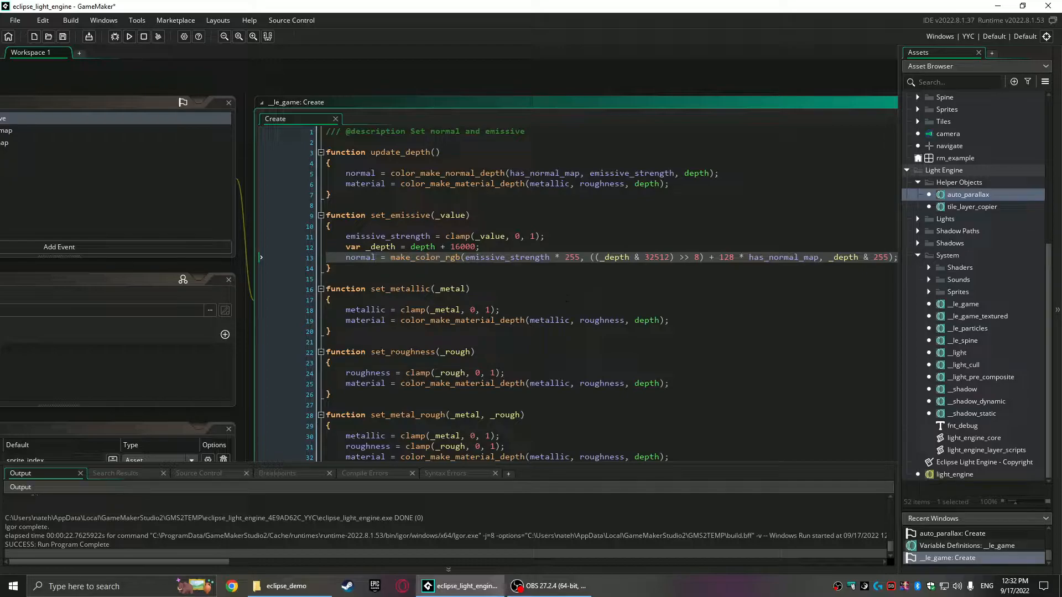
scroll("down", 3)
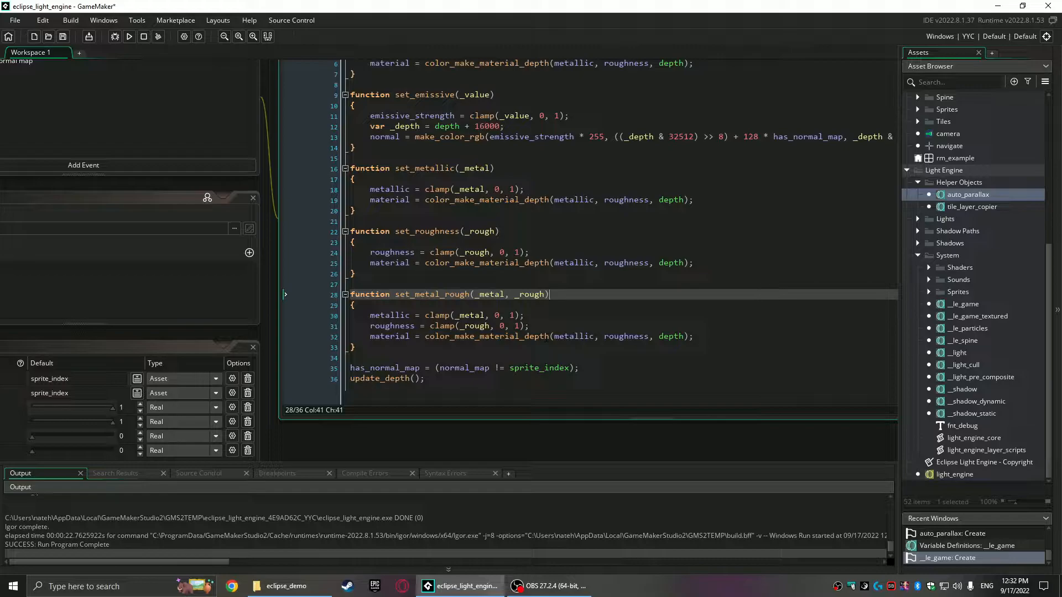
double_click(432, 294)
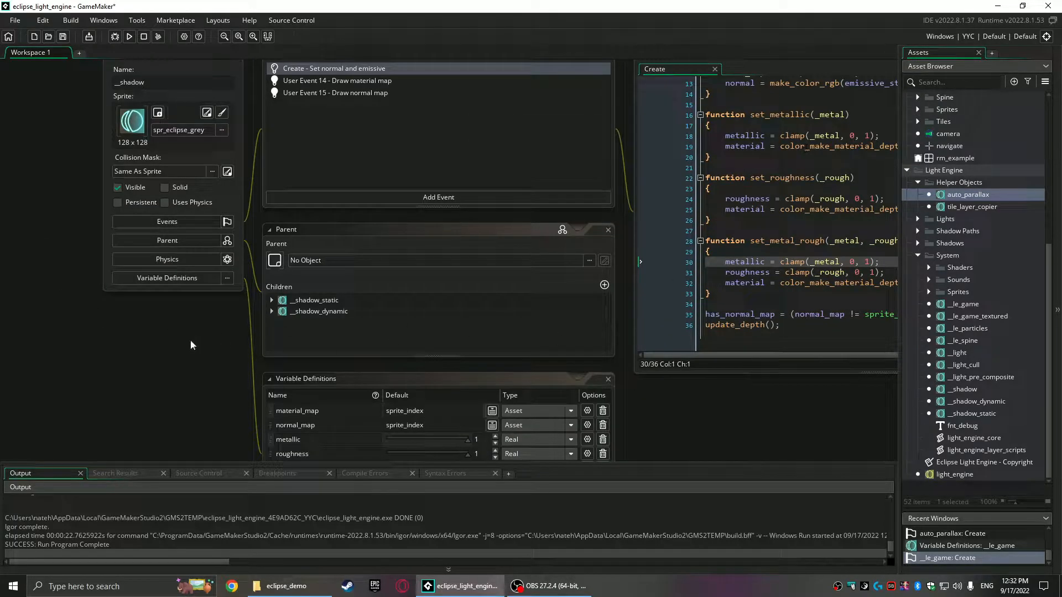
scroll("down", 3)
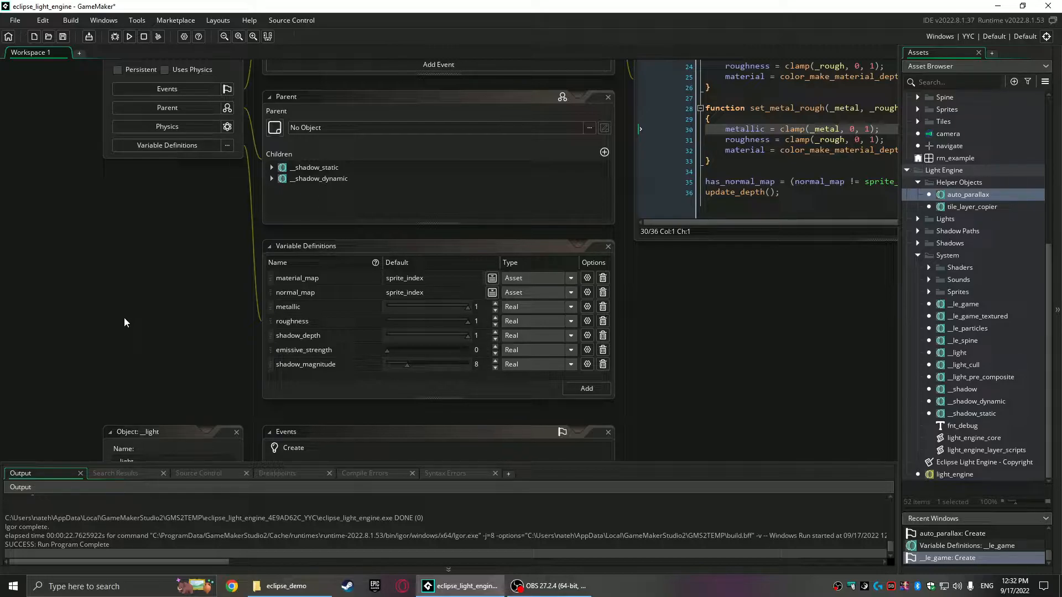
mouse_move(176, 325)
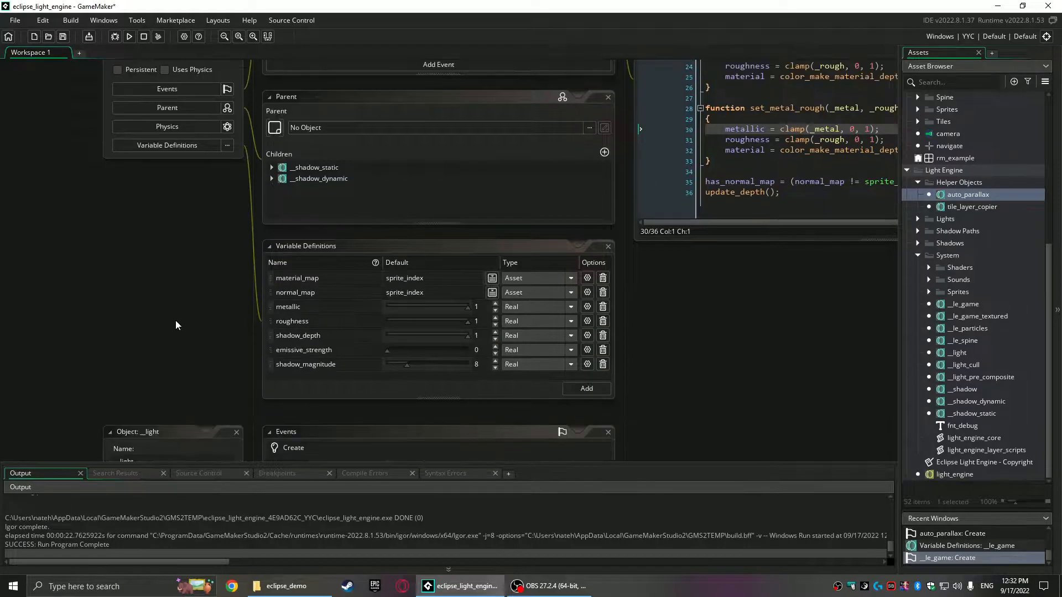
mouse_move(328, 394)
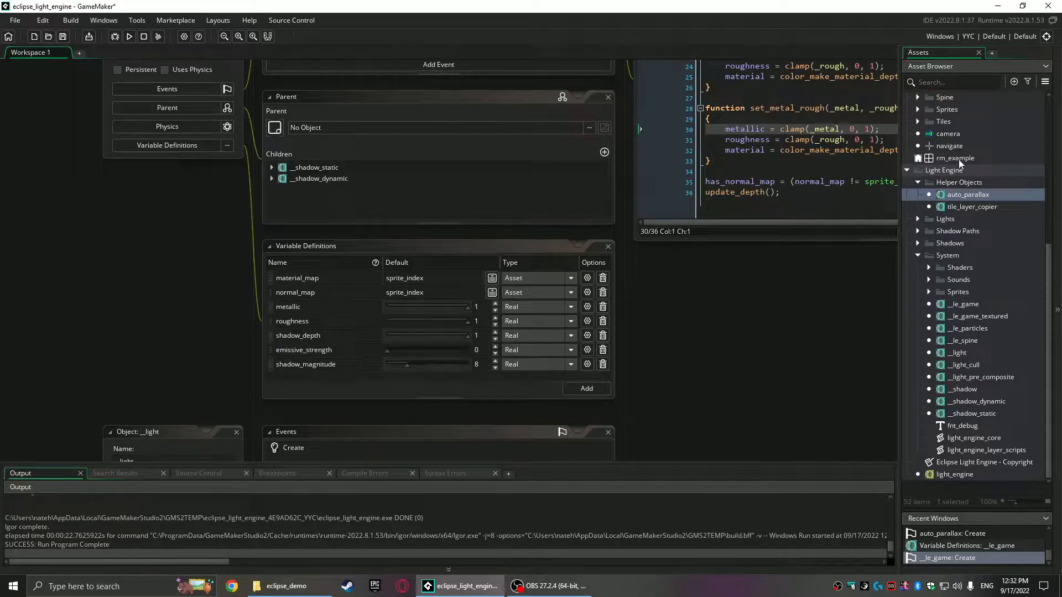
- Open rm_example and list the world layer's instances, selecting a circle instance
double_click(954, 158)
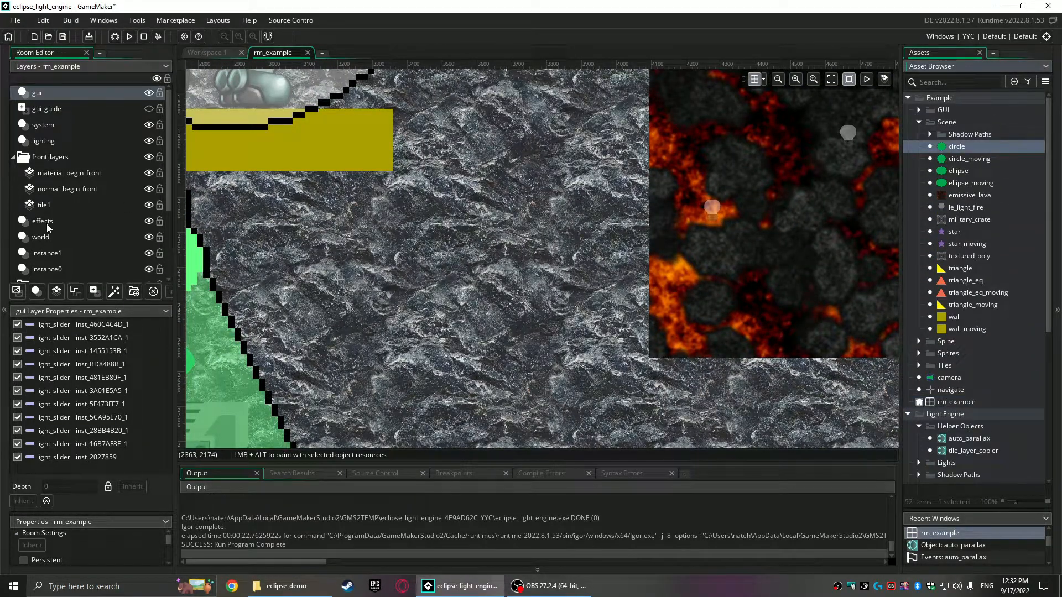
left_click(498, 295)
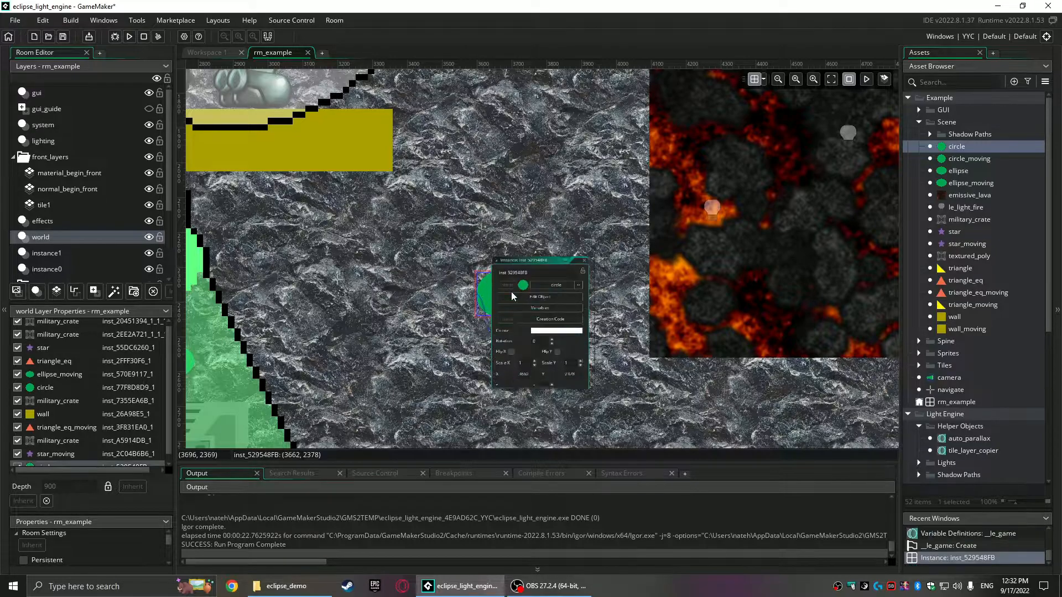
left_click(523, 304)
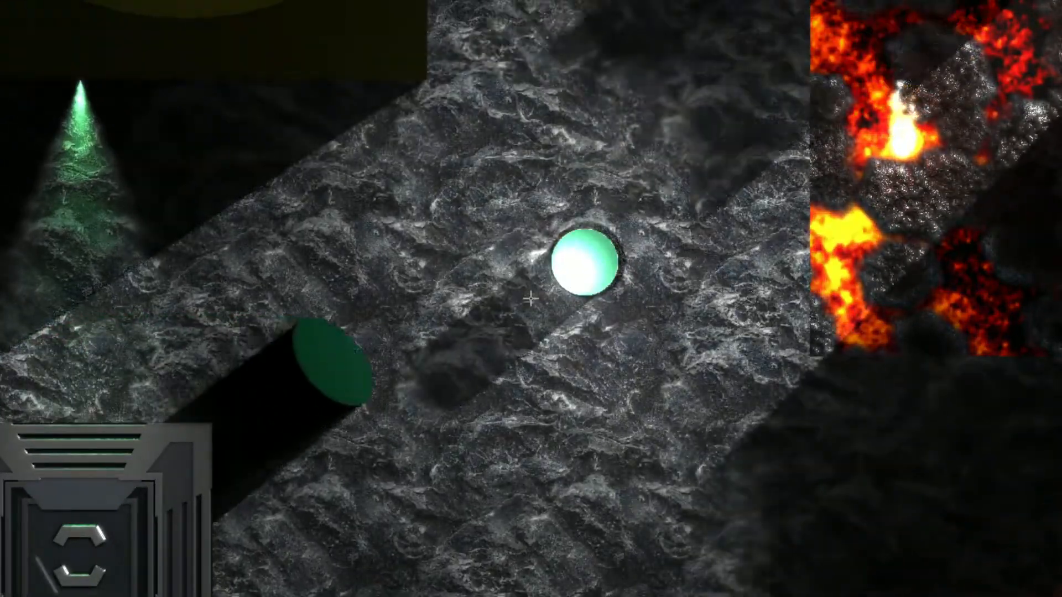
- View the running example room's teal circle, green shapes, lava and shadows, then end the run
key("F2")
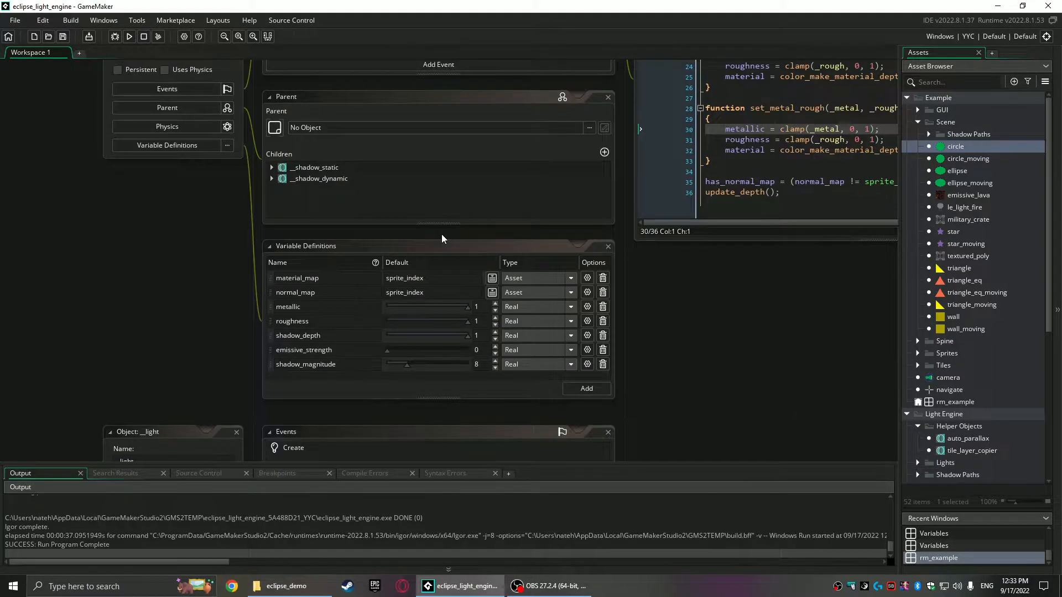
mouse_move(407, 368)
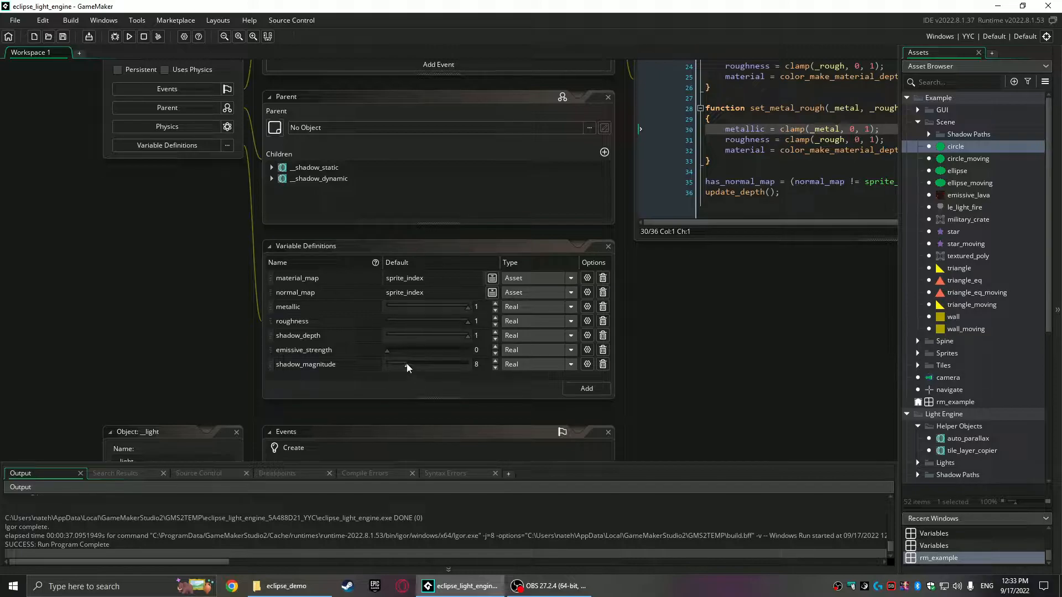
- Drag the shadow_magnitude slider to change its default from 8 to 32
left_click_drag(406, 364, 458, 364)
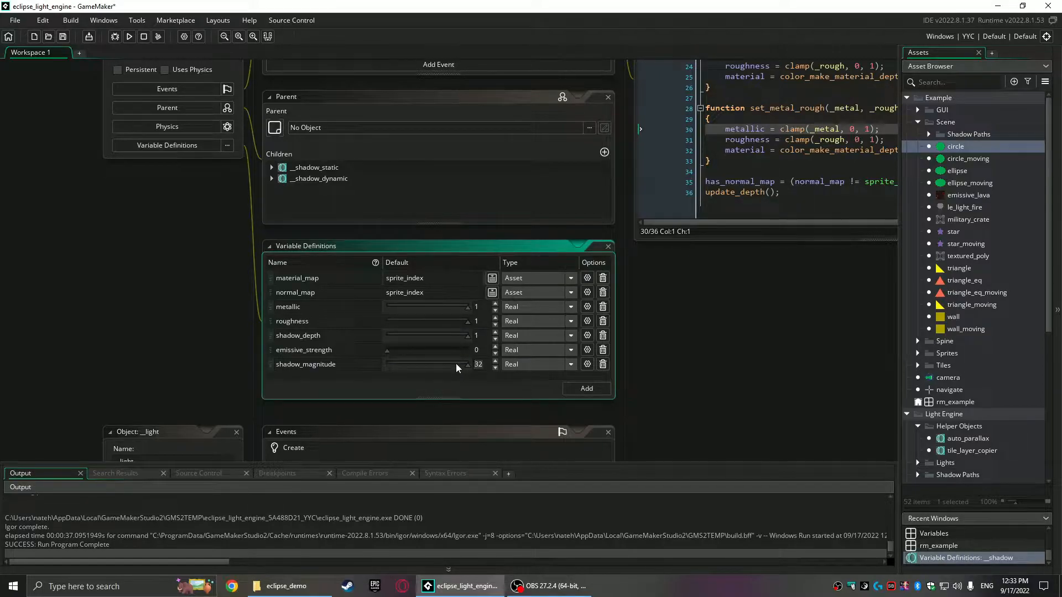
left_click_drag(458, 364, 397, 364)
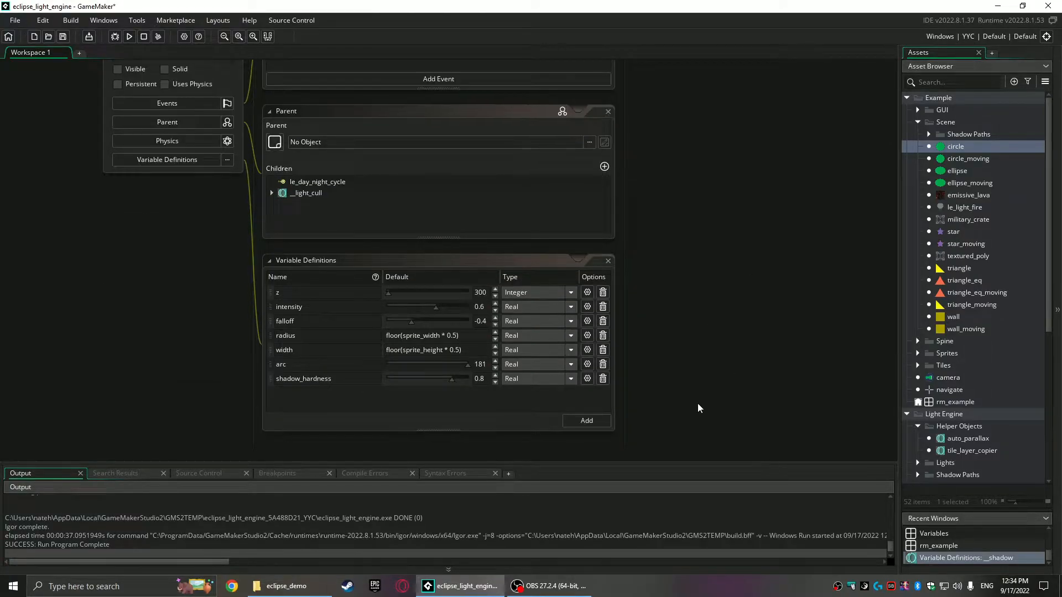
mouse_move(715, 341)
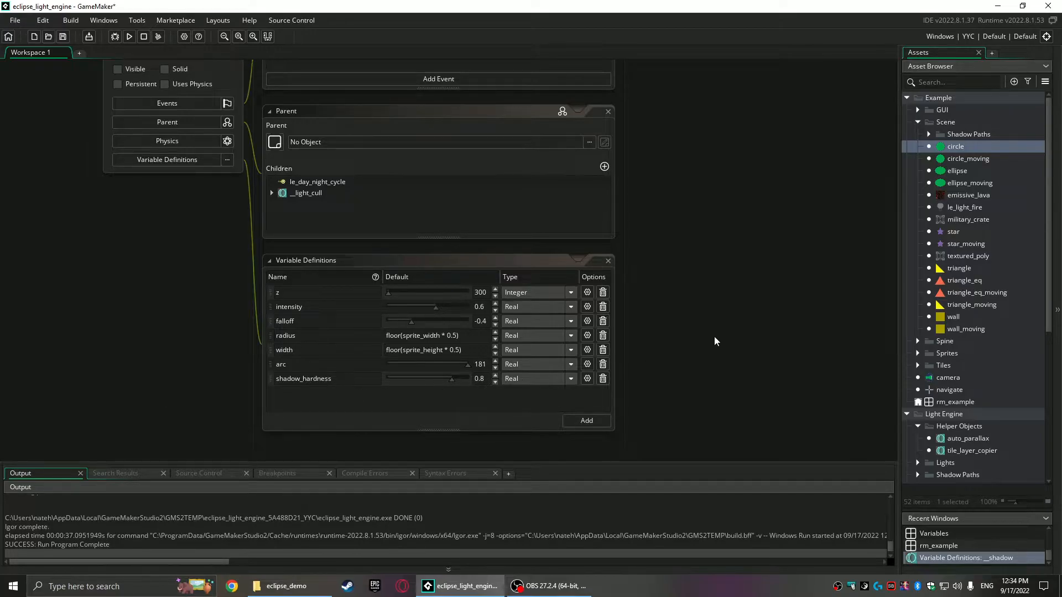
mouse_move(709, 314)
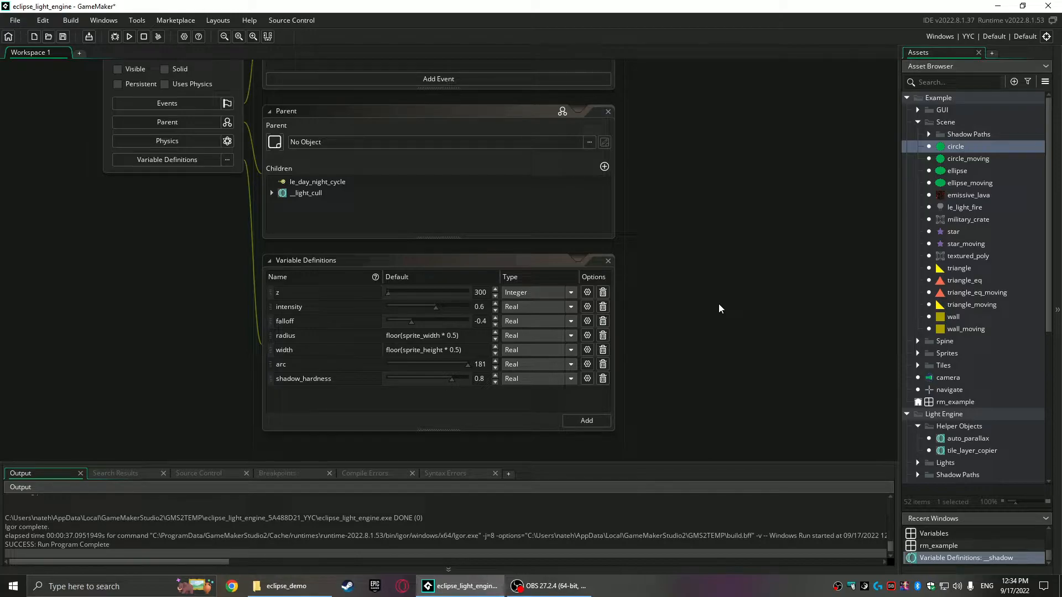
mouse_move(784, 319)
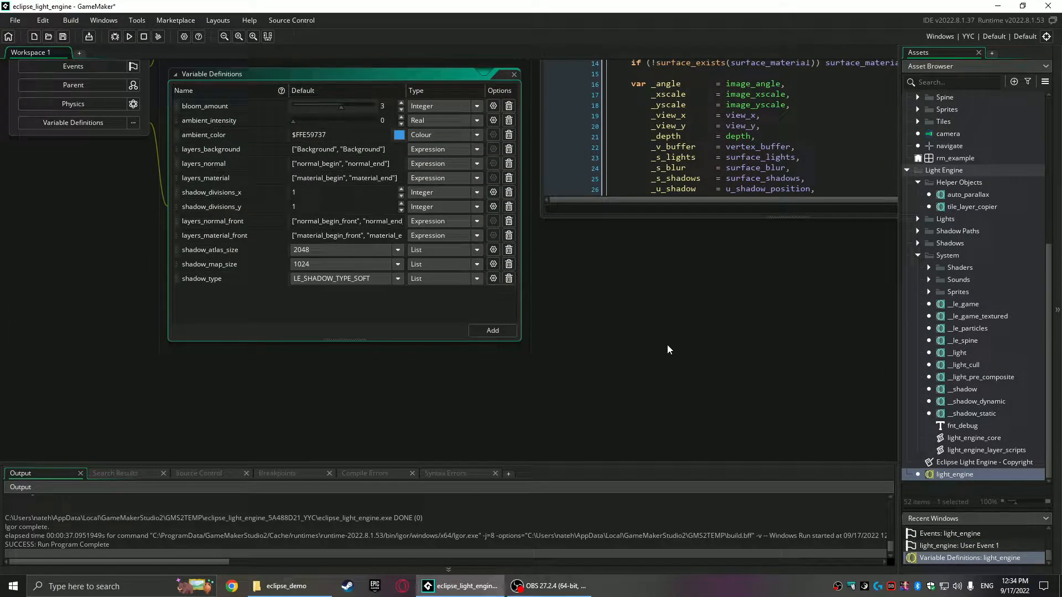
mouse_move(666, 346)
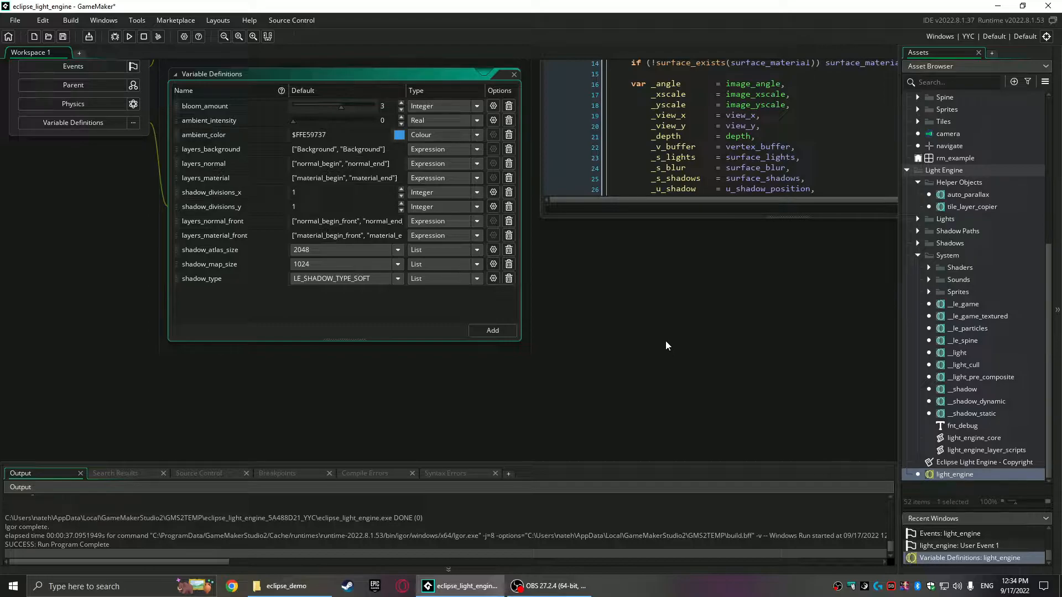
- Shorten light_engine's Variable Definitions panel and show the shadow_map_size choices, 256 through 4096
left_click_drag(340, 345, 341, 324)
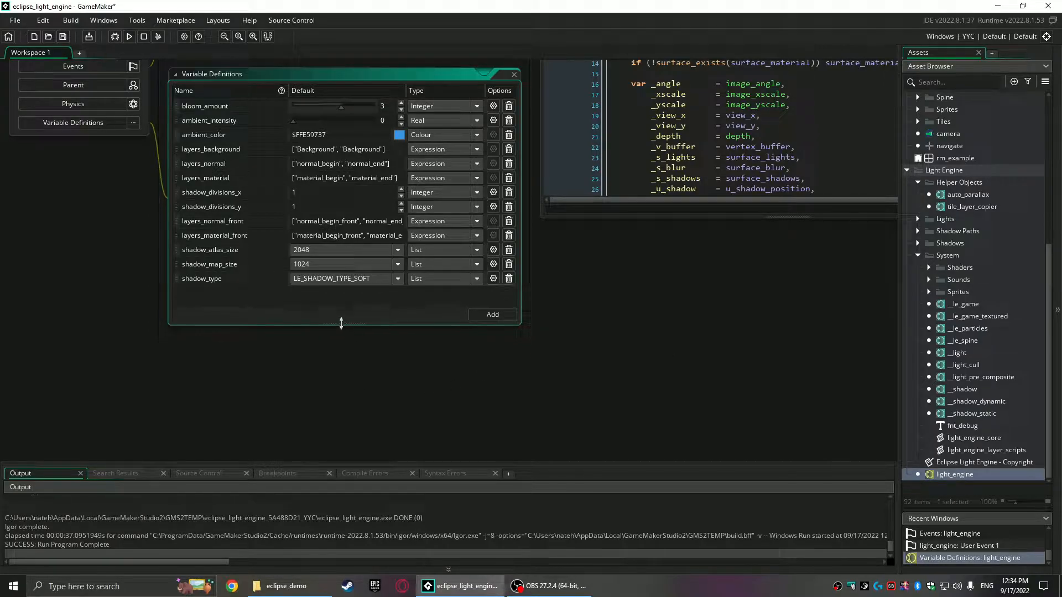
left_click_drag(340, 323, 341, 317)
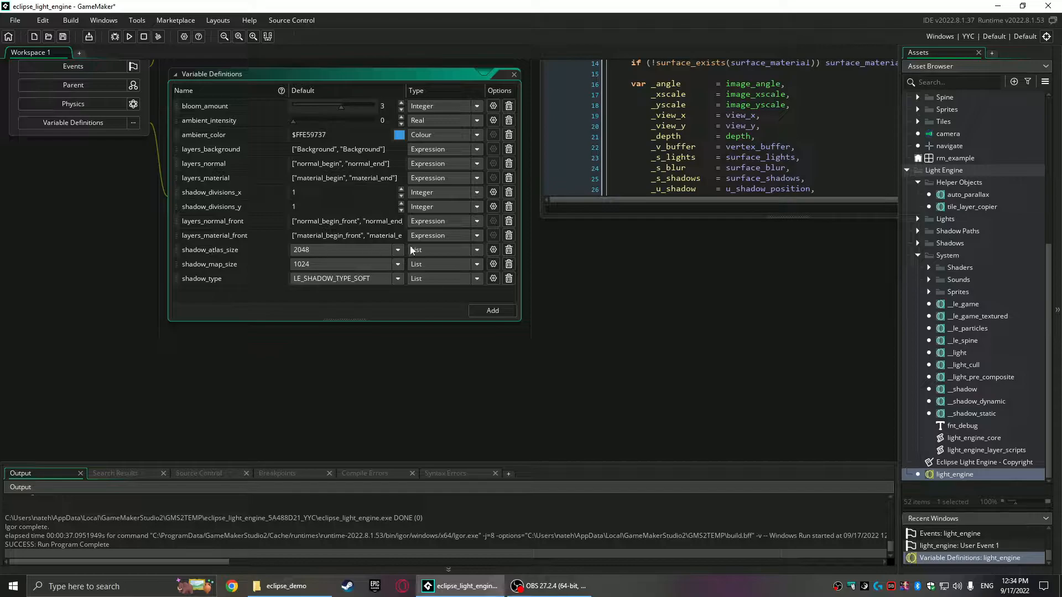
left_click(398, 249)
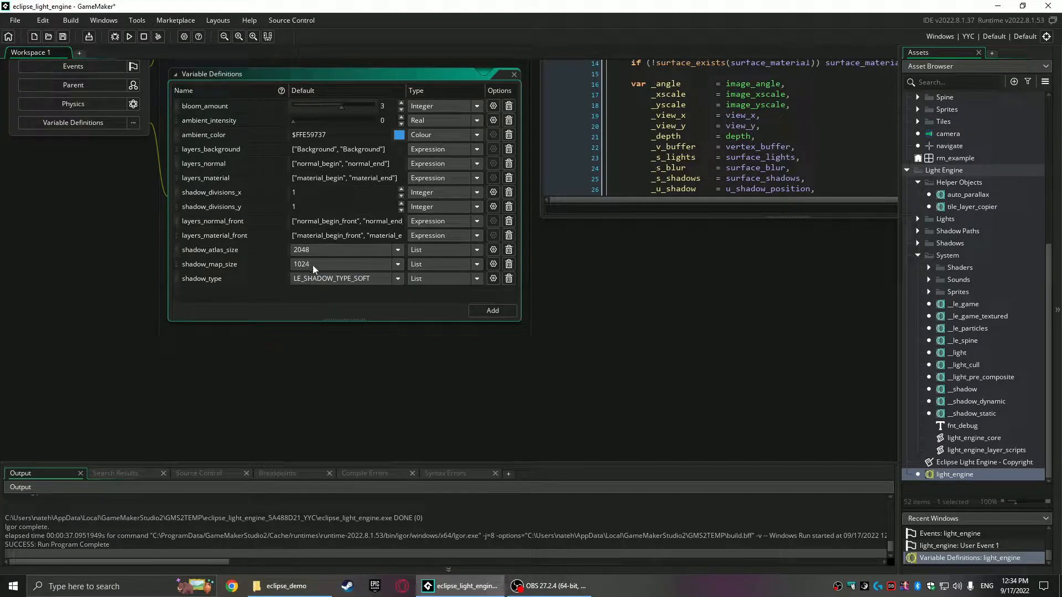
left_click(398, 265)
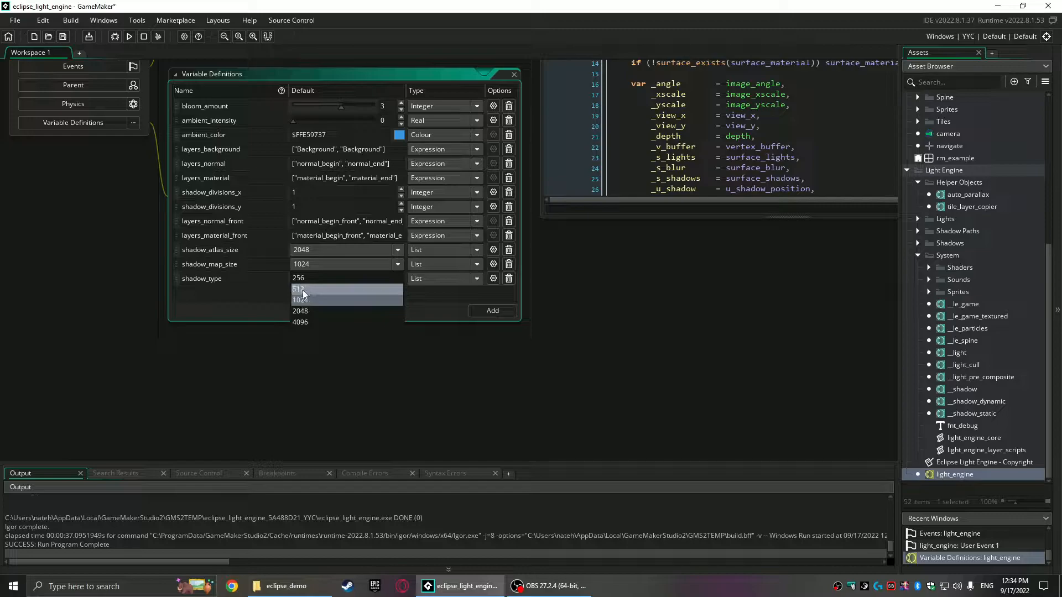
- Change light_engine's shadow_map_size default from 1024 to 512
left_click(300, 289)
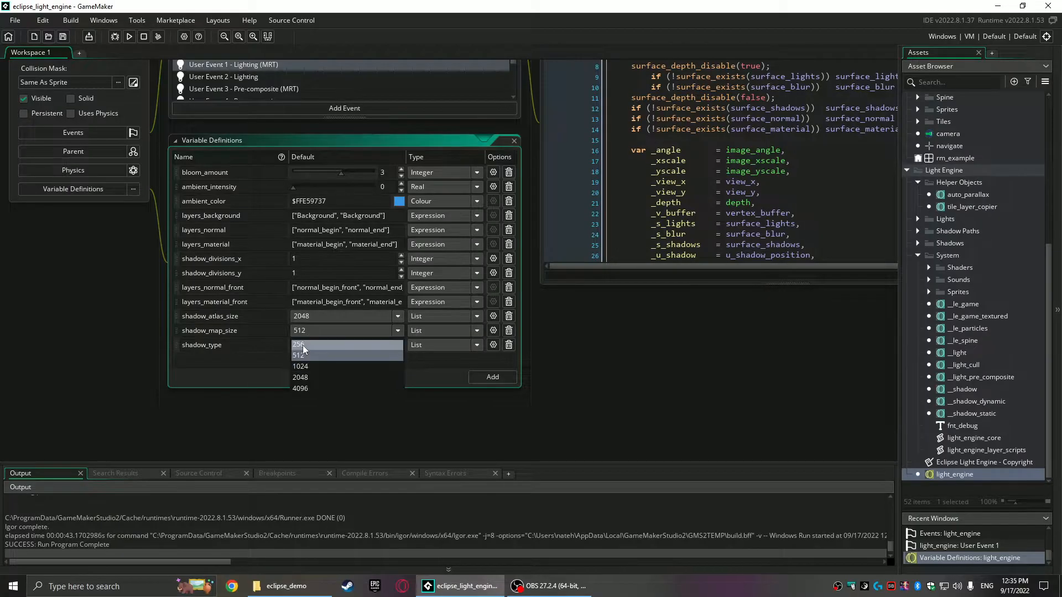
- Keep shadow_map_size at 512 and open the tile_layer_copier helper object
left_click(301, 355)
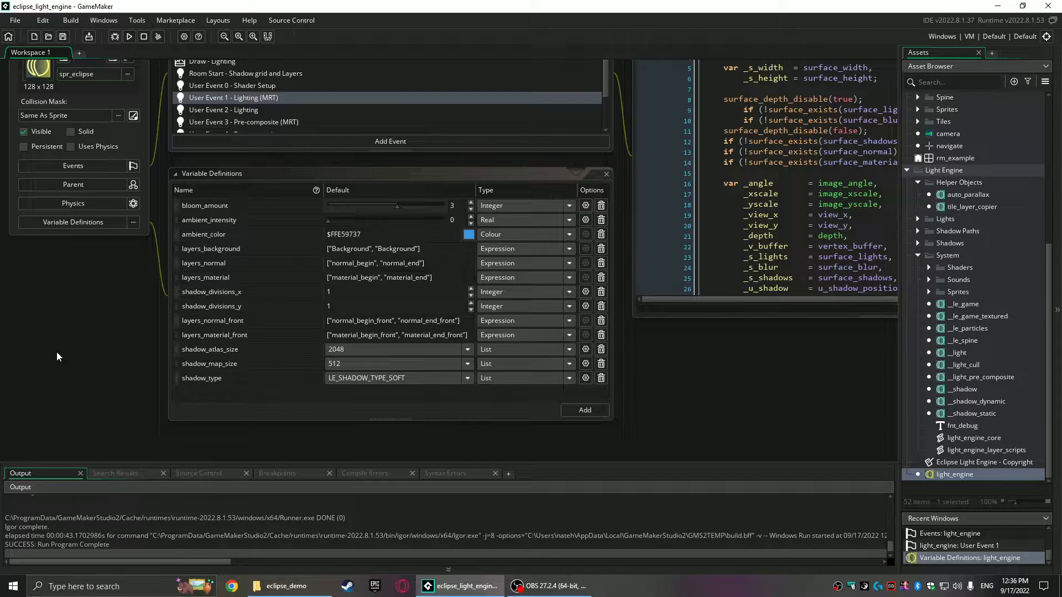
left_click(212, 320)
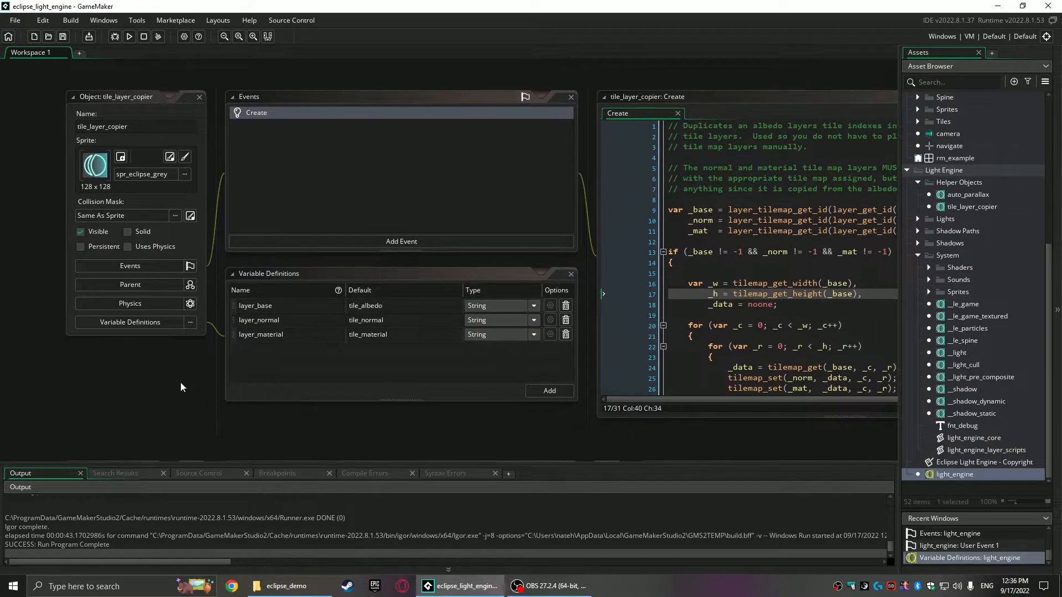
left_click(284, 305)
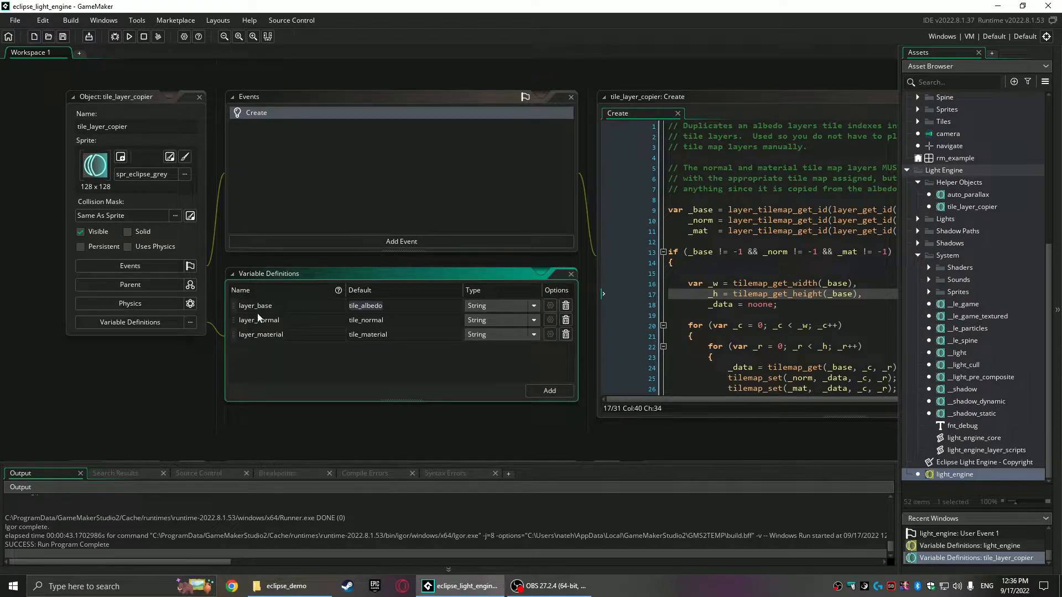
left_click(386, 334)
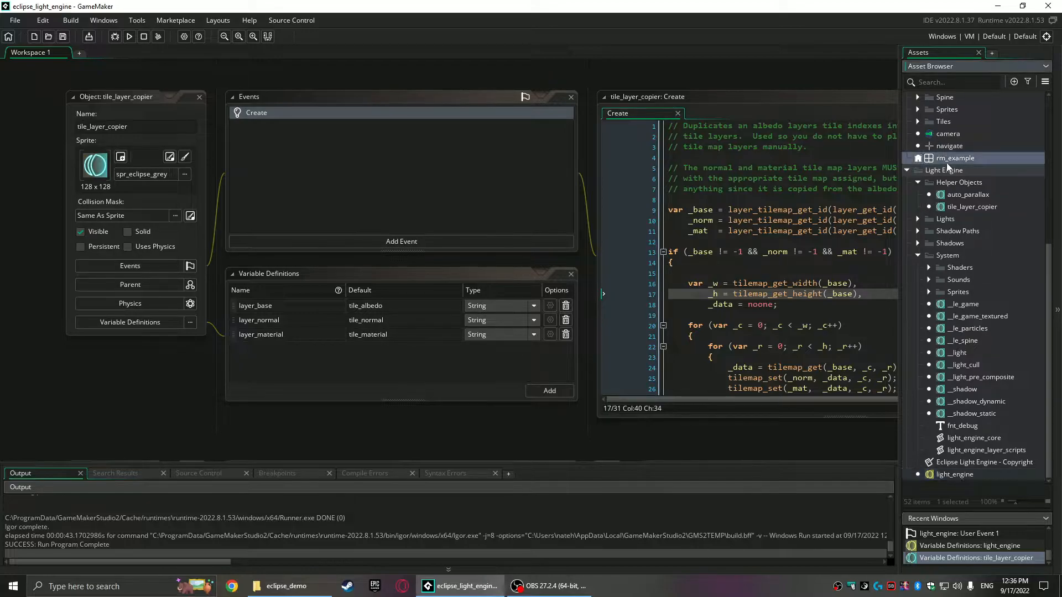
- Open rm_example and inspect the tile_layer_copier instance's tile0, normal_begin and material_begin variables
double_click(954, 158)
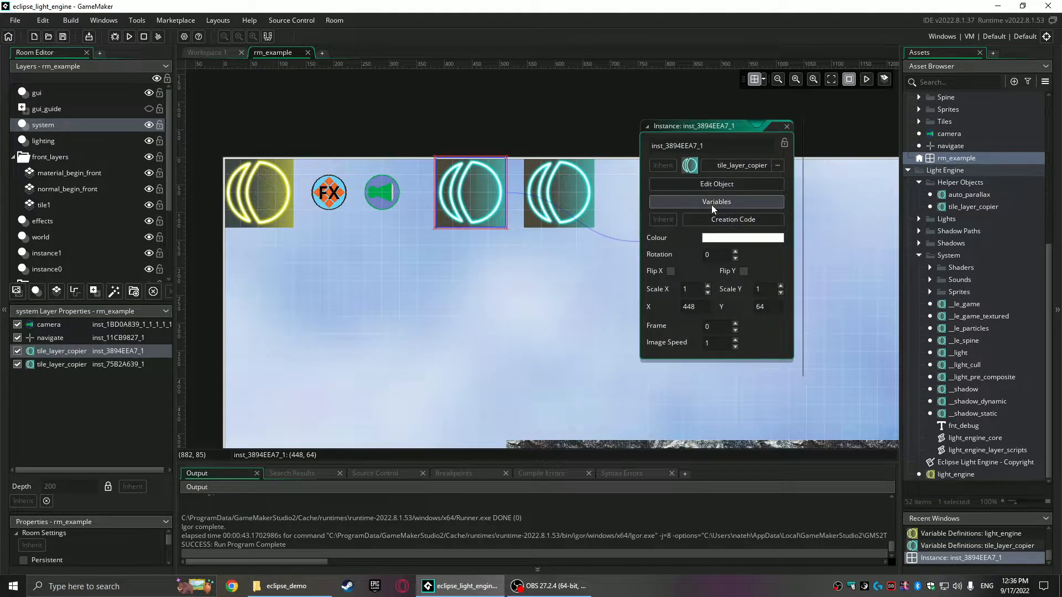
left_click(716, 201)
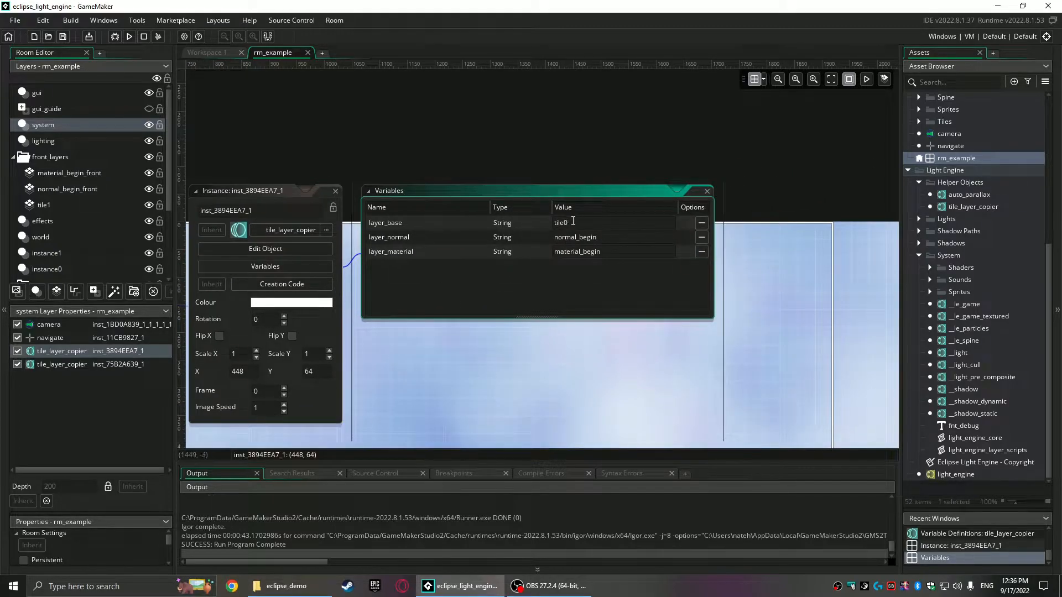
scroll("down", 3)
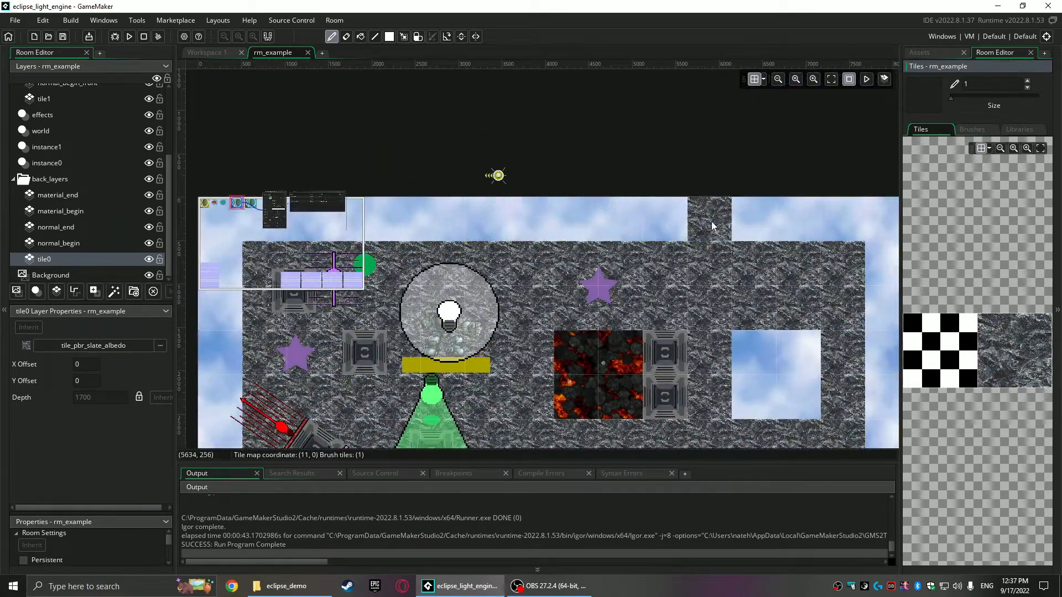
- Check the normal_begin layer's slate normal tileset and inspect the tile_layer_copier instance's variables
left_click(58, 242)
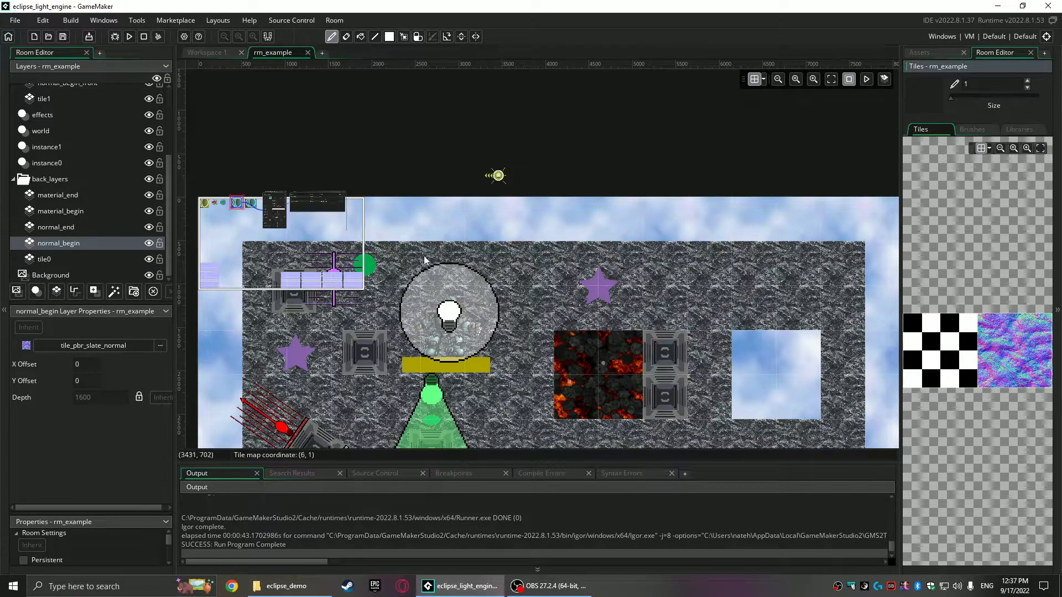
left_click(530, 264)
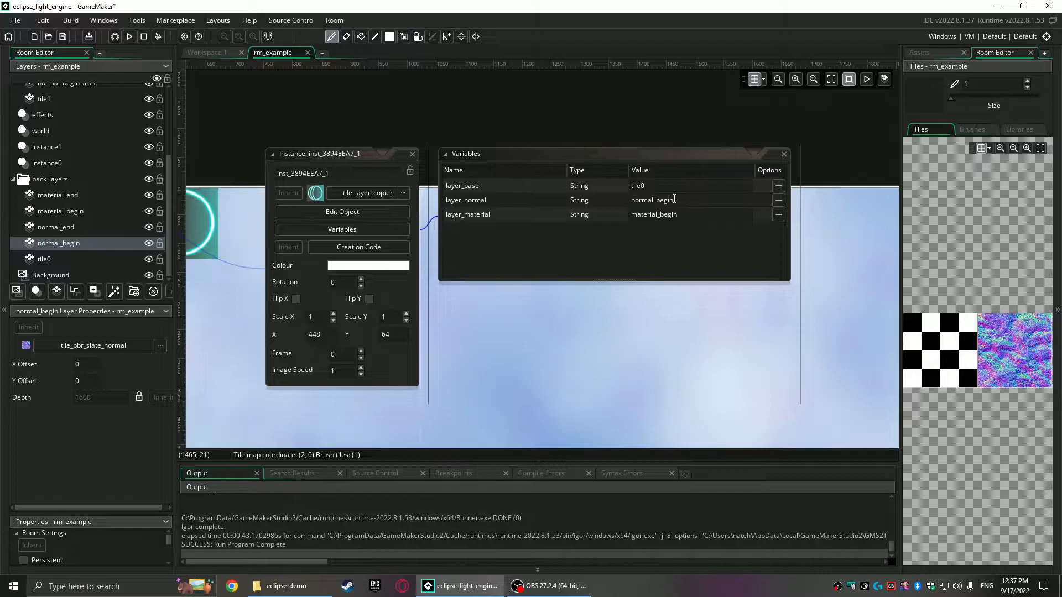
mouse_move(645, 205)
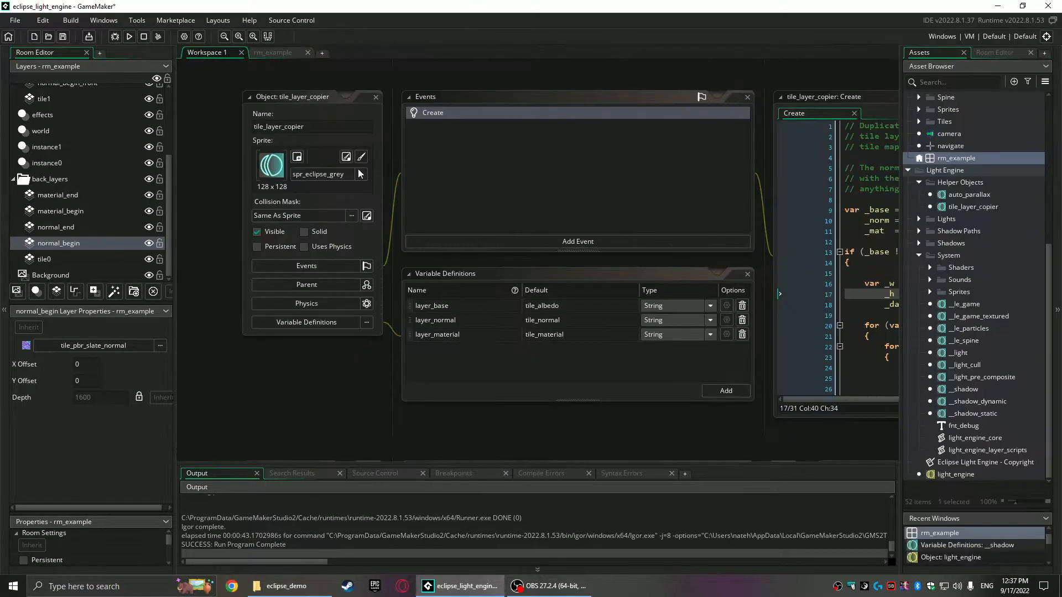
- Review auto_parallax's End Step code and its layer_names, speeds, offset and camera_object variables
left_click(970, 195)
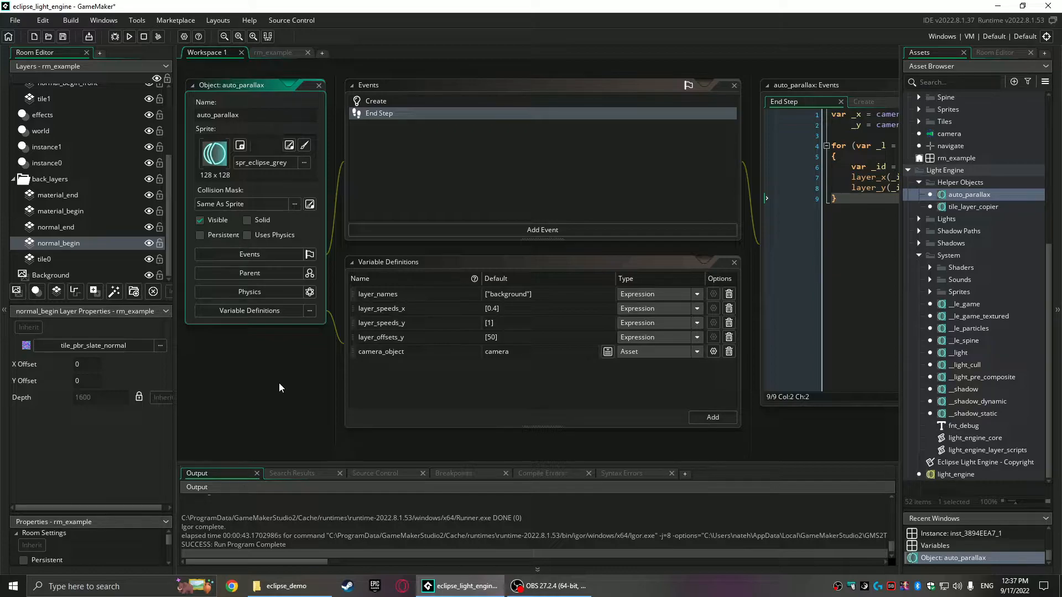
mouse_move(366, 391)
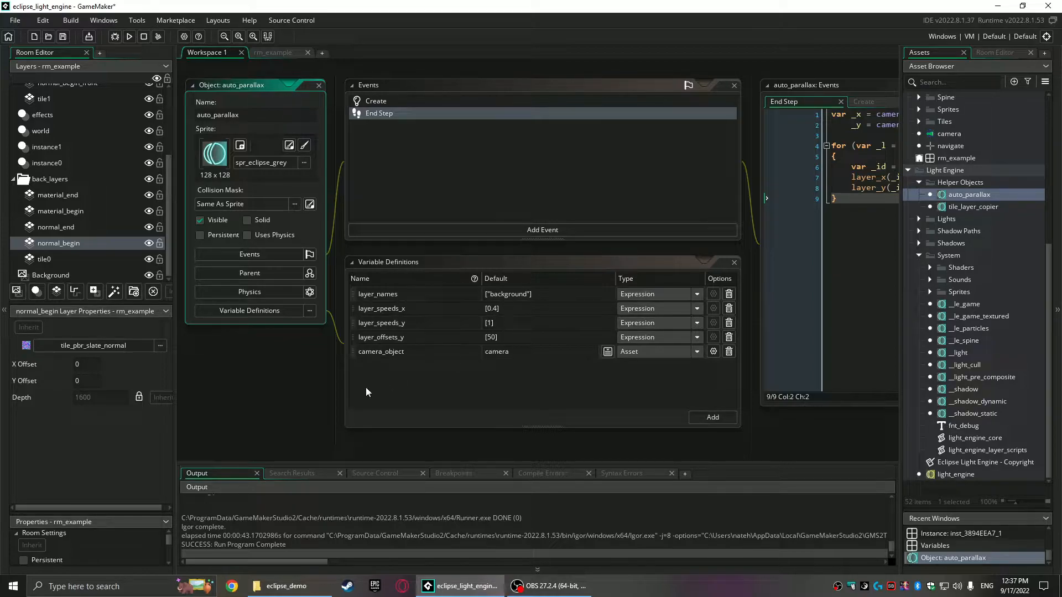
mouse_move(295, 395)
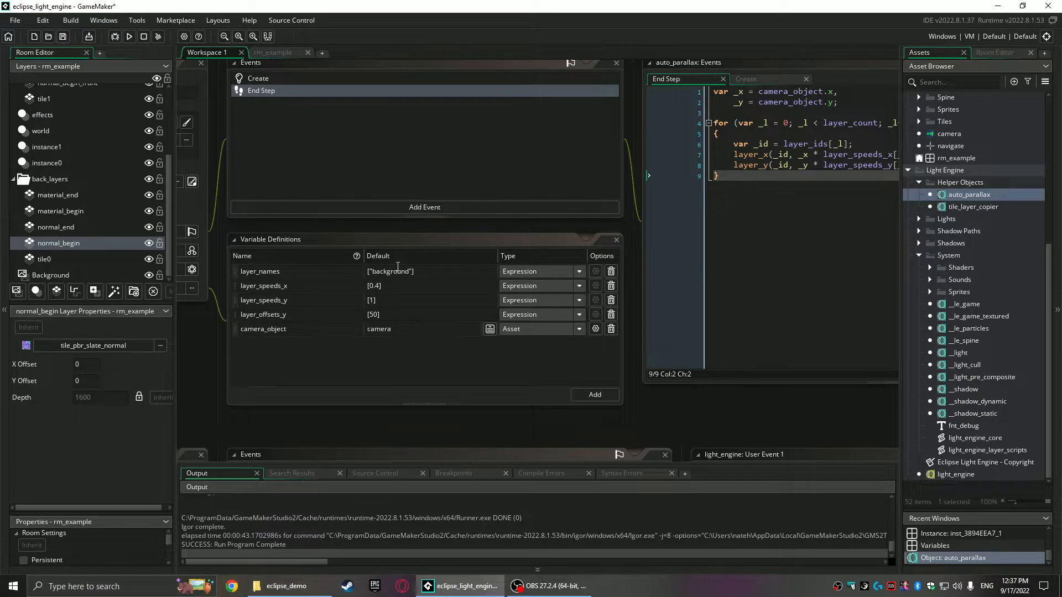
left_click(406, 305)
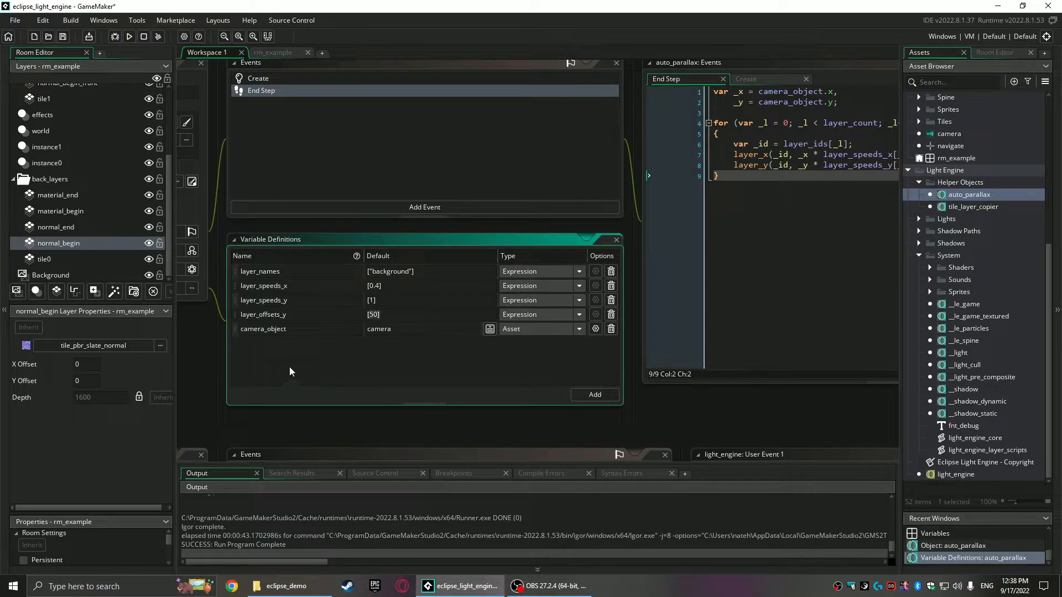
mouse_move(217, 357)
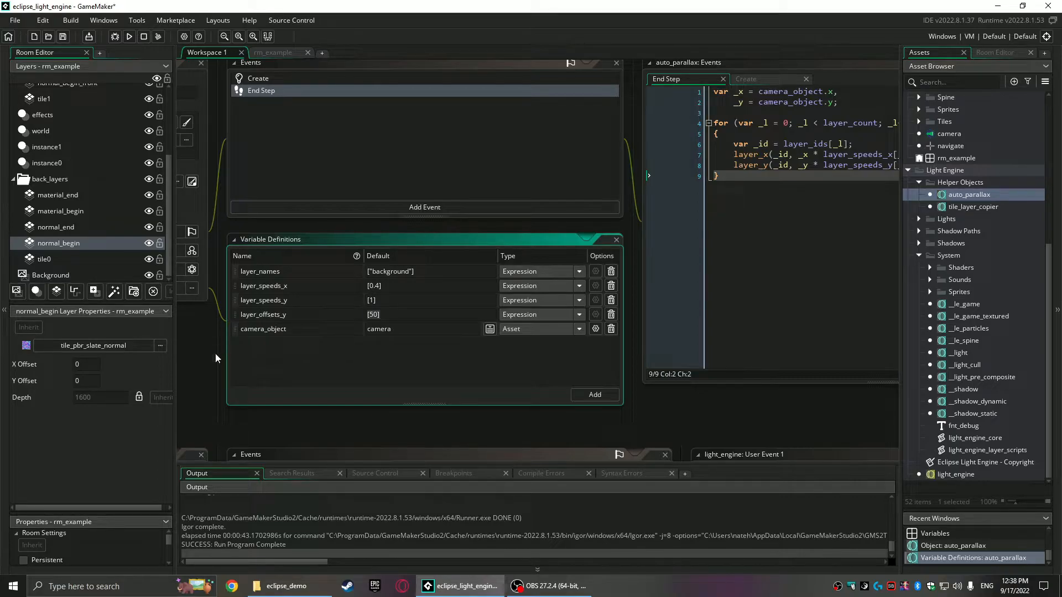